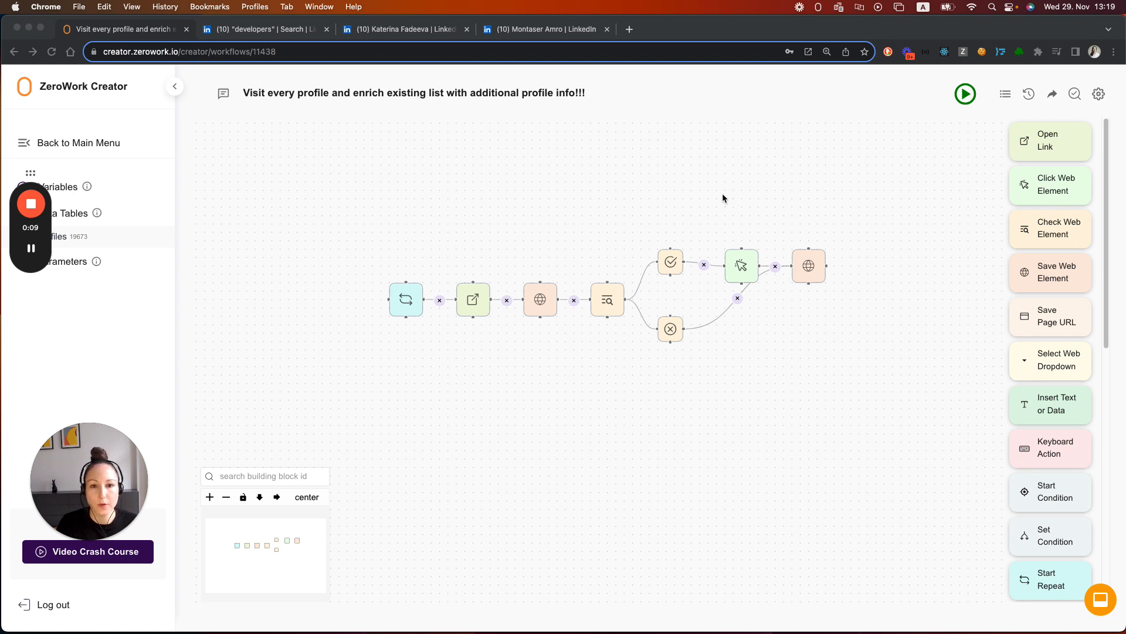
{"action": "mouse_move", "coordinate": [711, 194]}
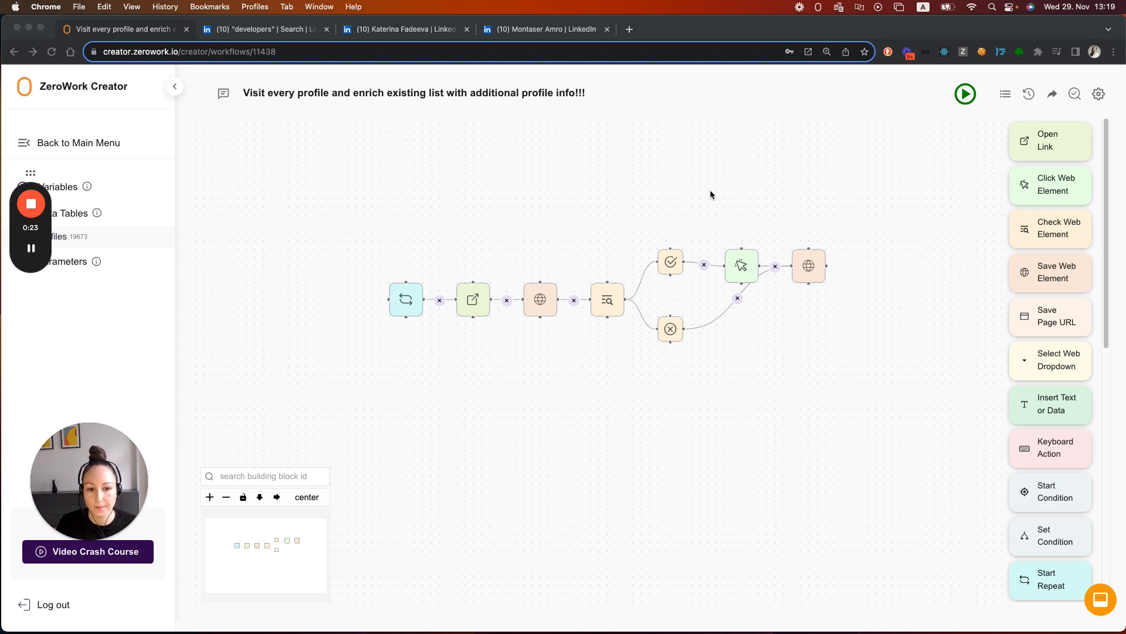
{"action": "mouse_move", "coordinate": [926, 271]}
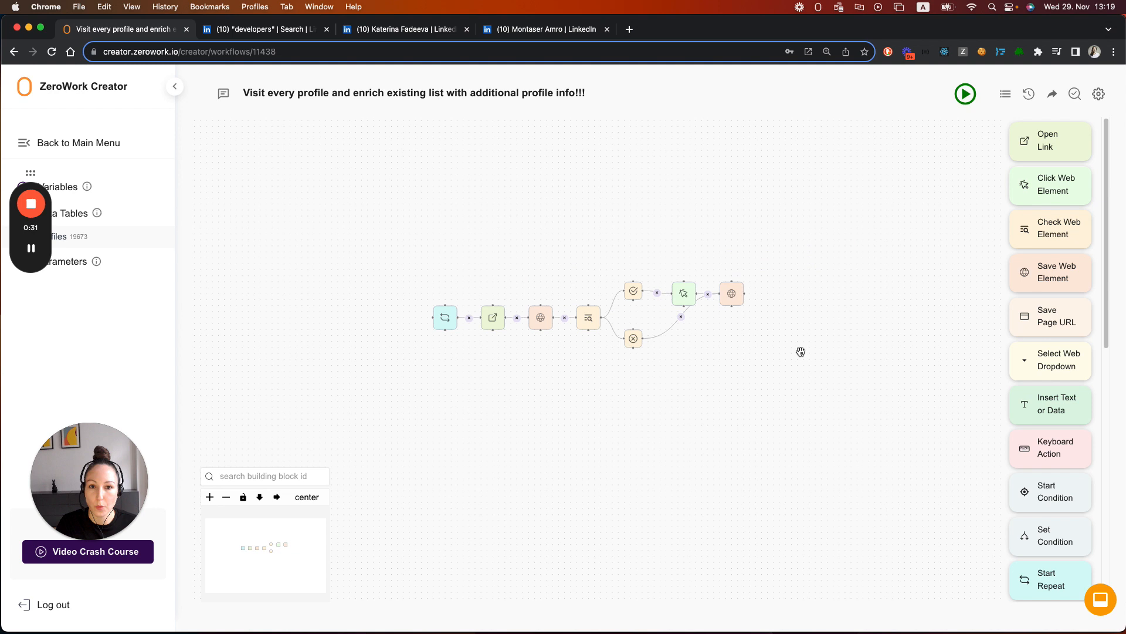
{"action": "mouse_move", "coordinate": [501, 267]}
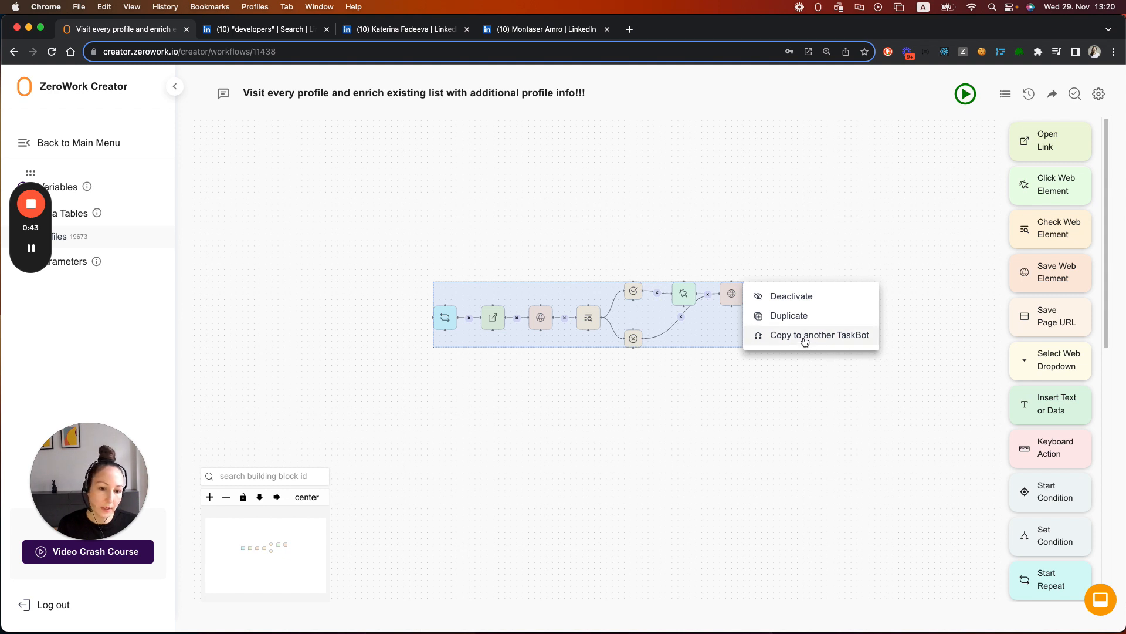
Copy the selected enrichment blocks to another TaskBot and choose the destination TaskBot
{"action": "left_click", "coordinate": [819, 335]}
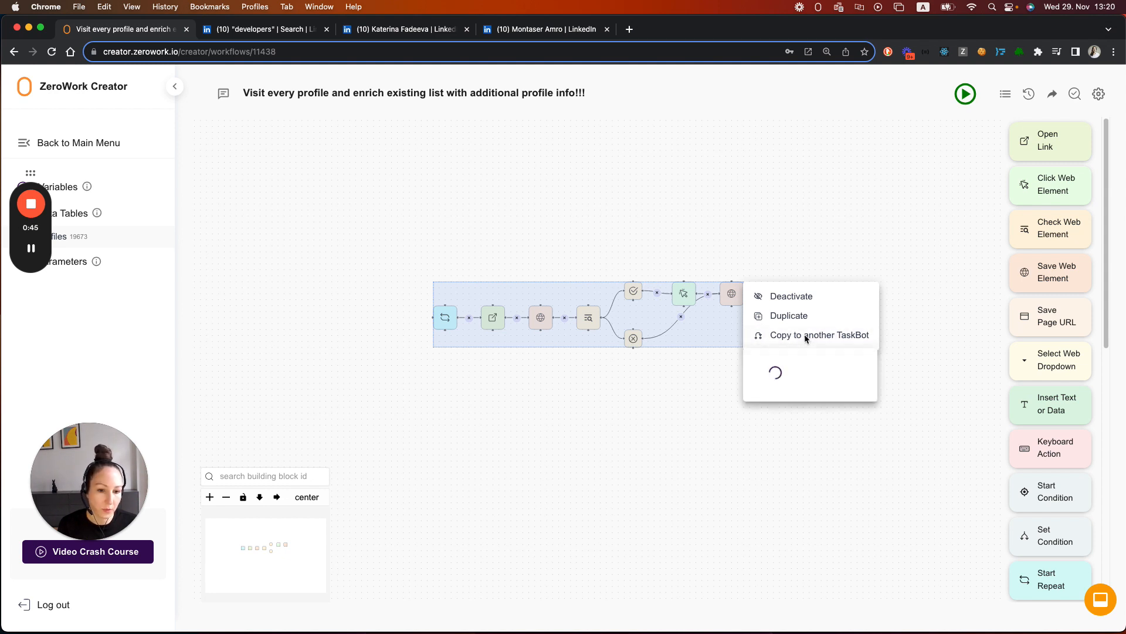
{"action": "left_click", "coordinate": [819, 335]}
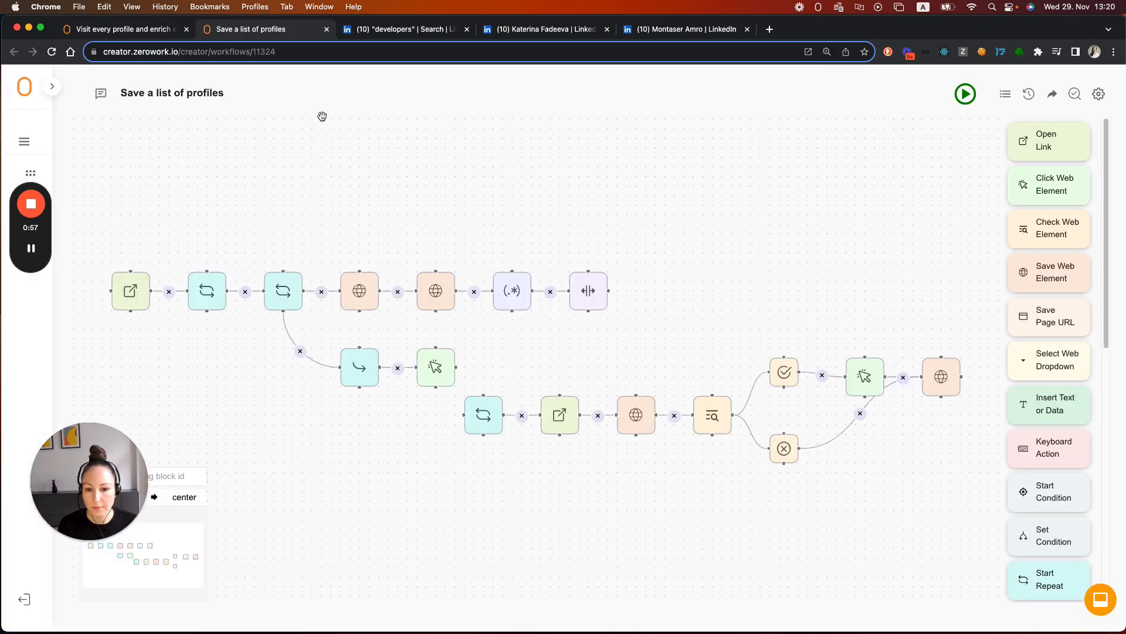
Drag an After Repeat block to join the first loop to the copied Start Repeat chain
{"action": "left_click_drag", "start_coordinate": [322, 117], "coordinate": [547, 361]}
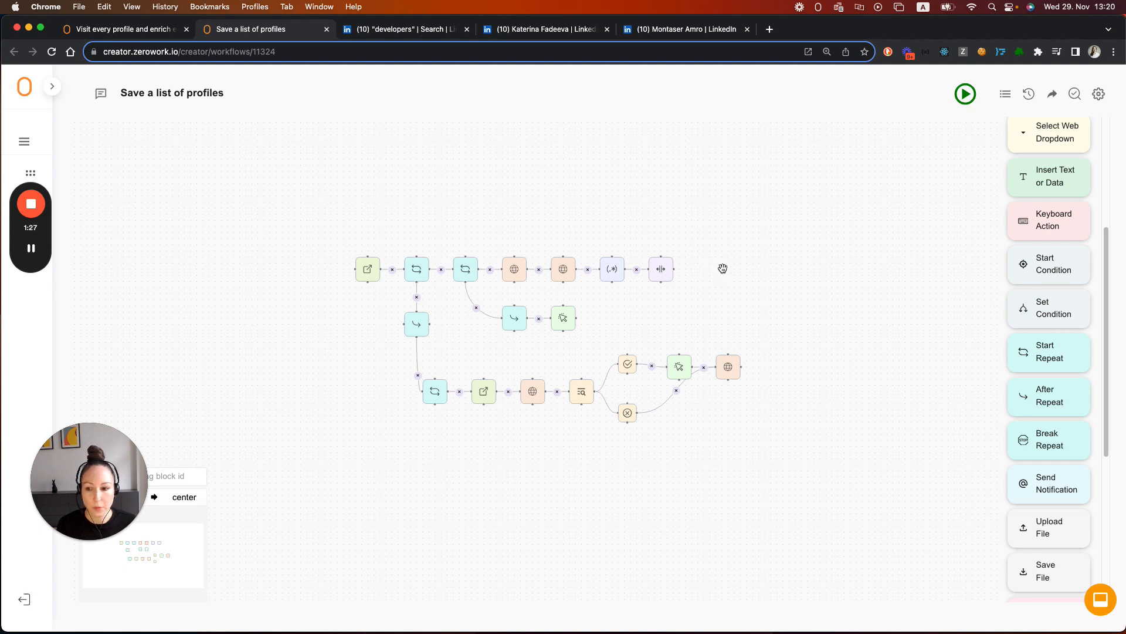
{"action": "mouse_move", "coordinate": [724, 264]}
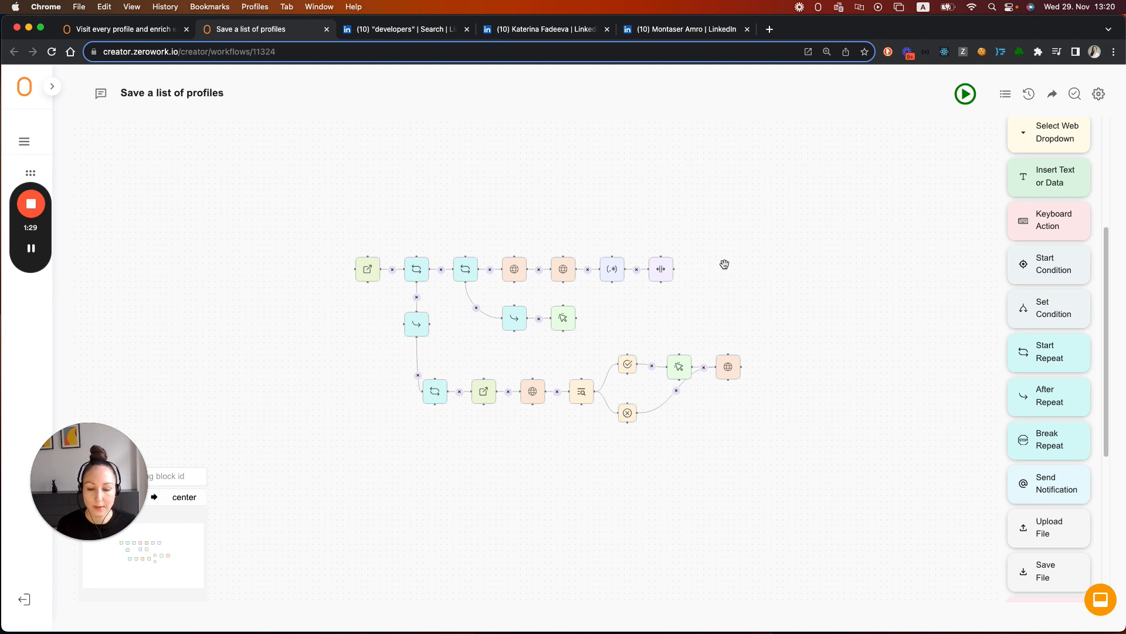